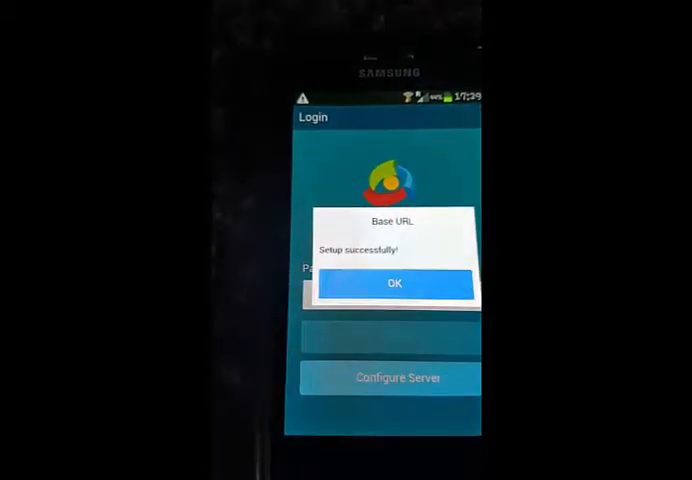
# Acknowledge the 'Setup successfully!' base URL confirmation to return to the Login screen
pyautogui.click(392, 284)
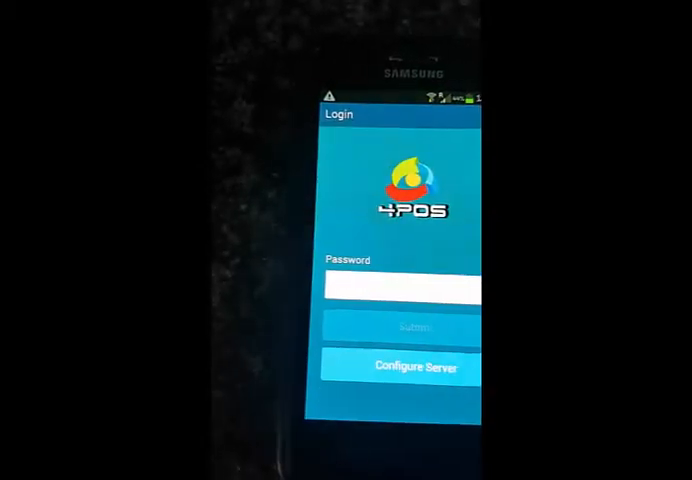